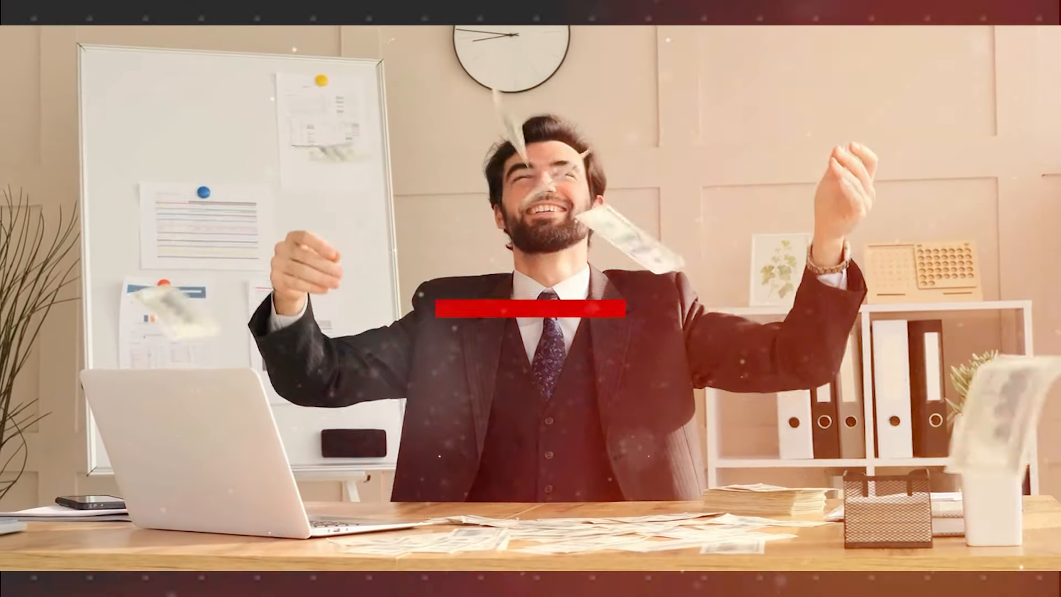
pyautogui.click(529, 298)
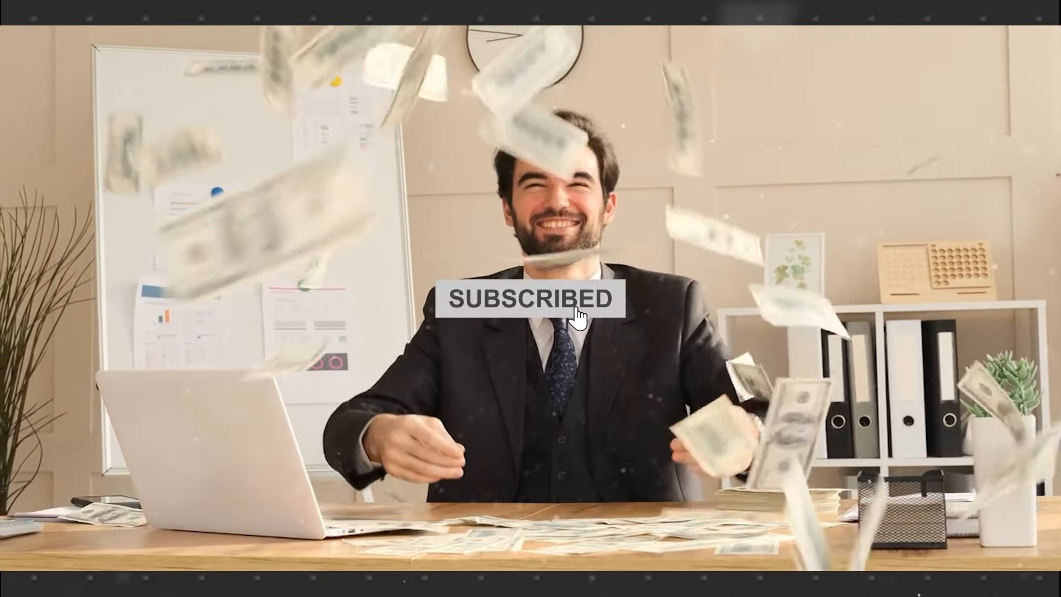